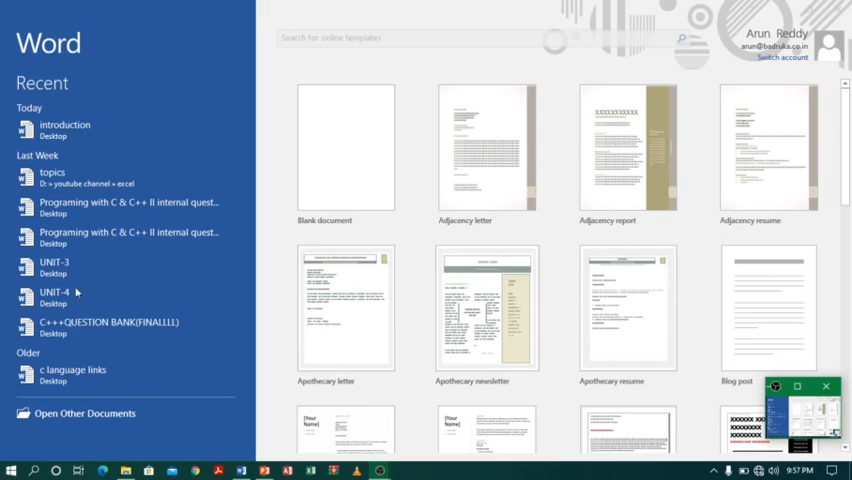
mouse_move(70, 140)
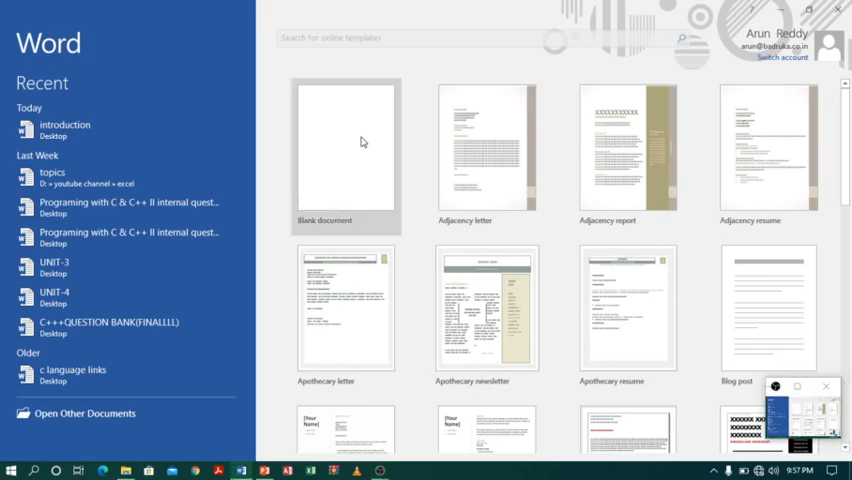
Step: Create a new document from the Blank document template on the Word start screen
click(345, 150)
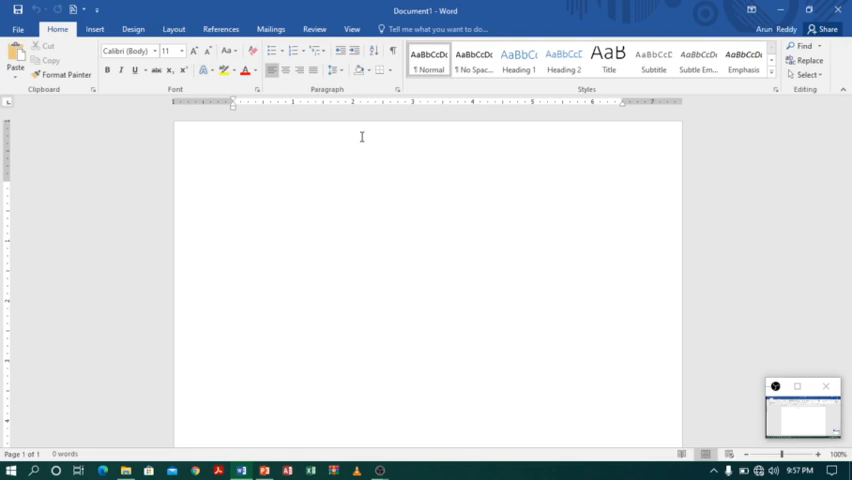
click(233, 186)
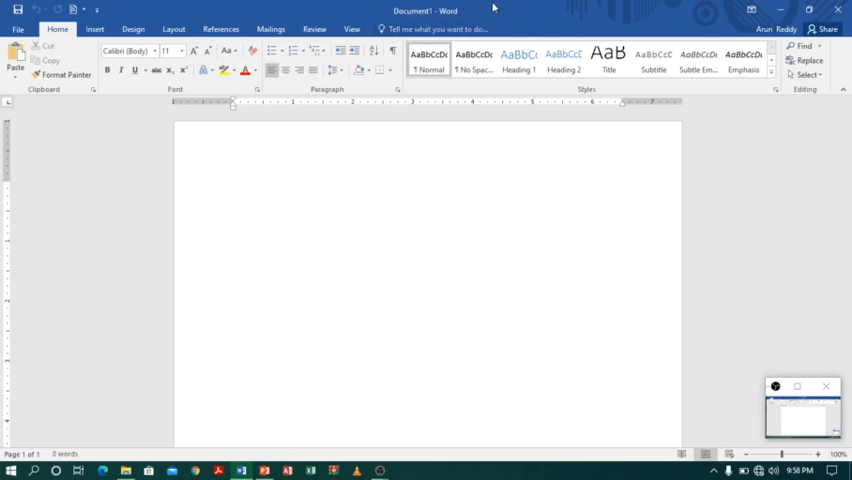
click(233, 186)
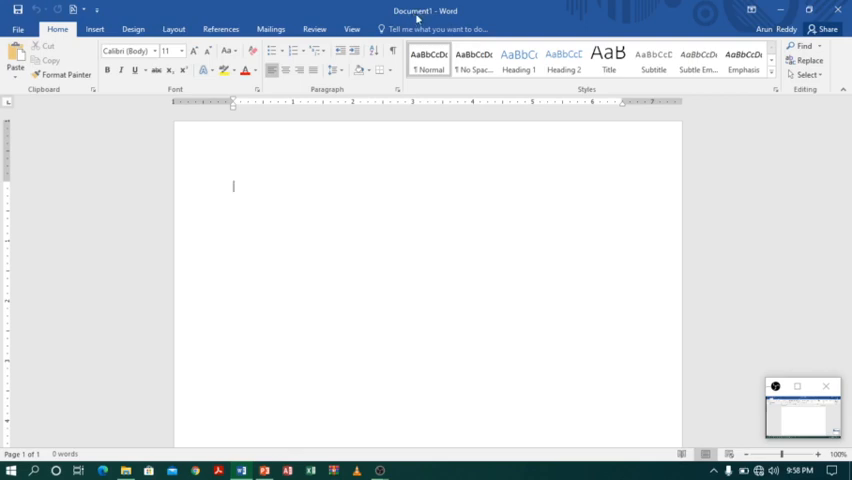
mouse_move(452, 14)
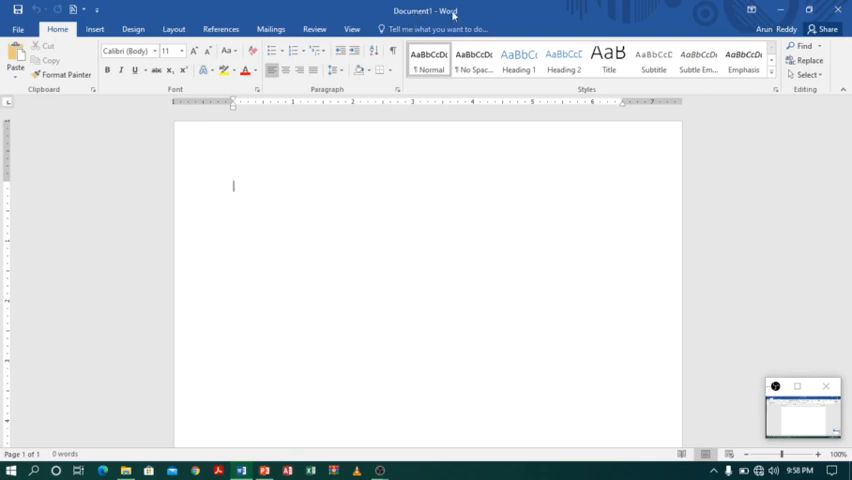
mouse_move(496, 13)
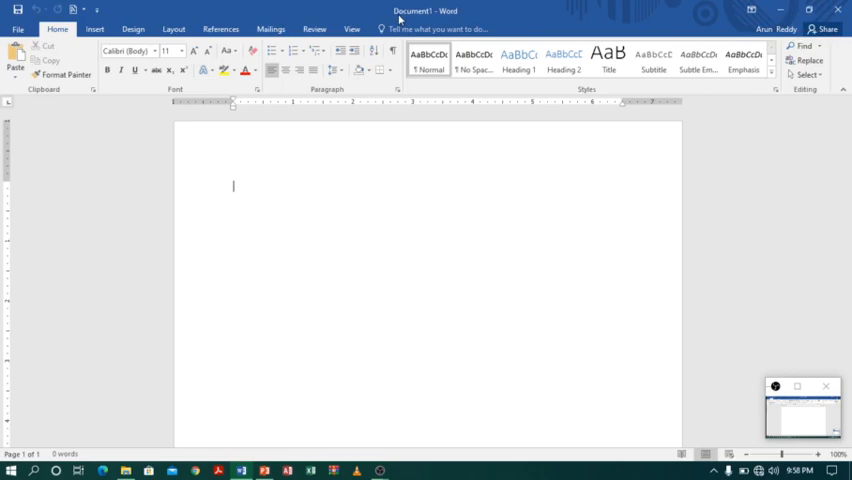
mouse_move(17, 10)
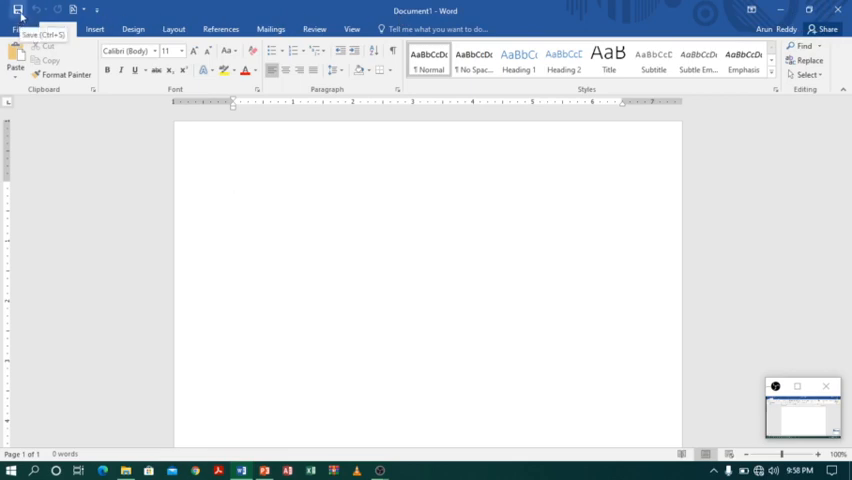
mouse_move(27, 16)
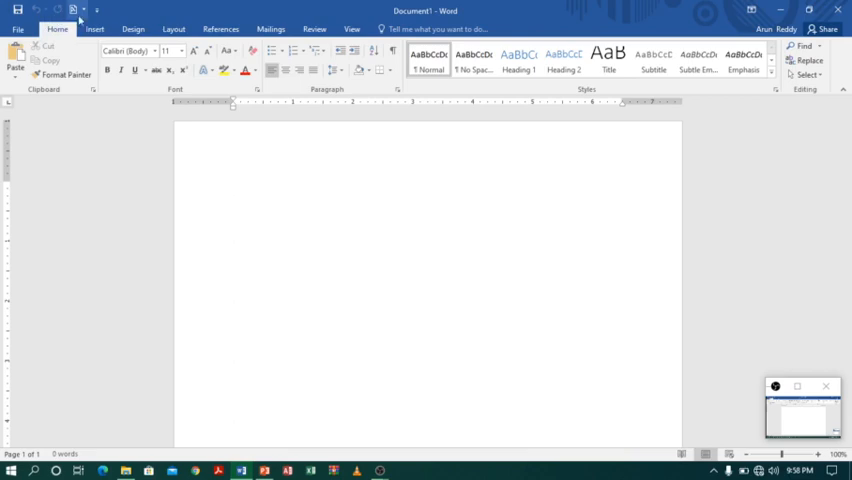
click(97, 10)
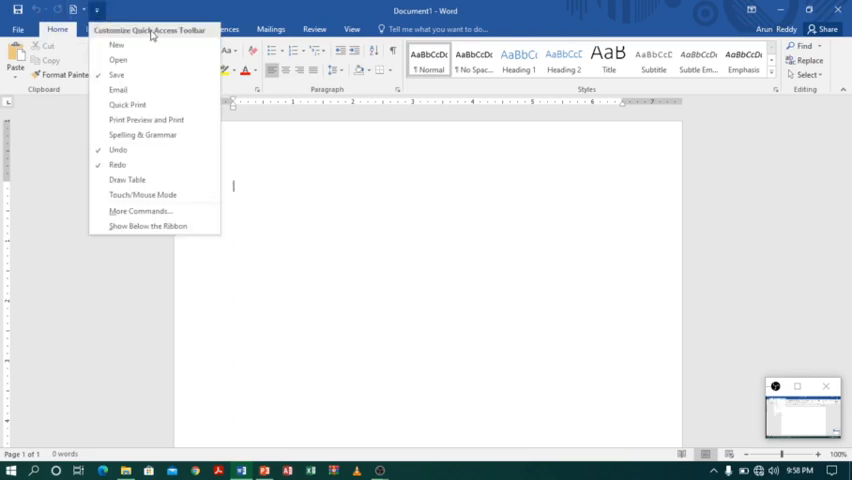
mouse_move(172, 32)
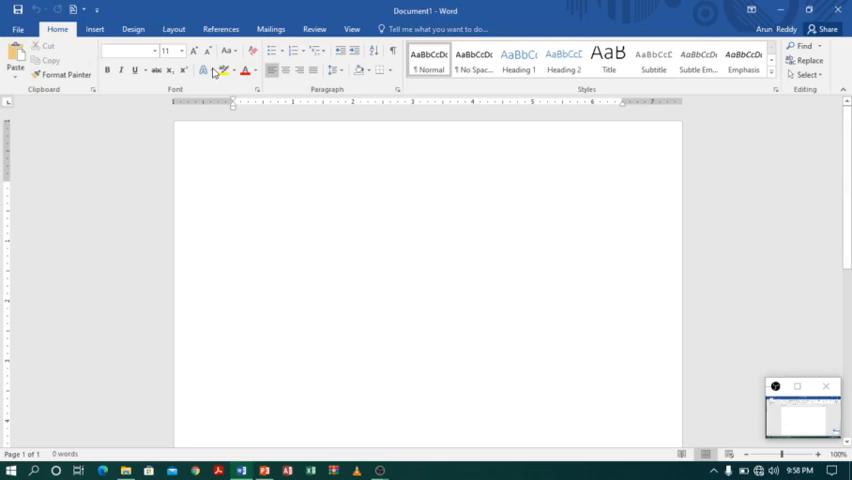
click(233, 186)
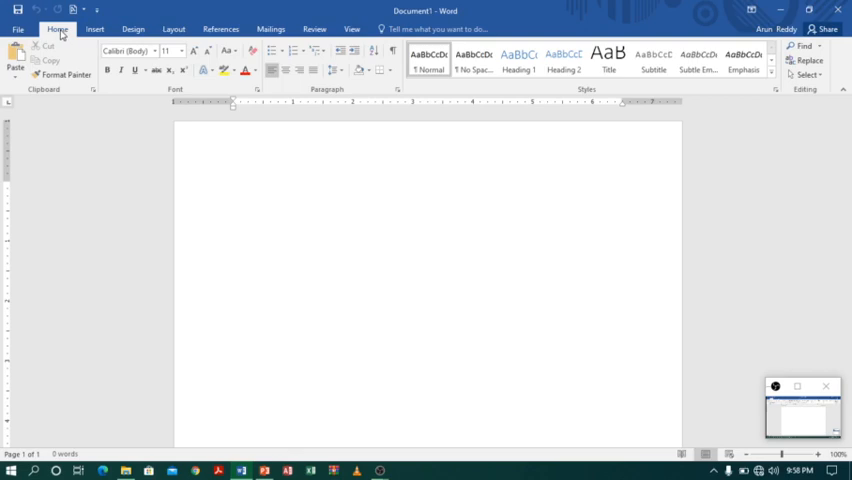
Step: Browse the Layout, Mailings and View tabs, then show File's Open page of recent documents
click(94, 28)
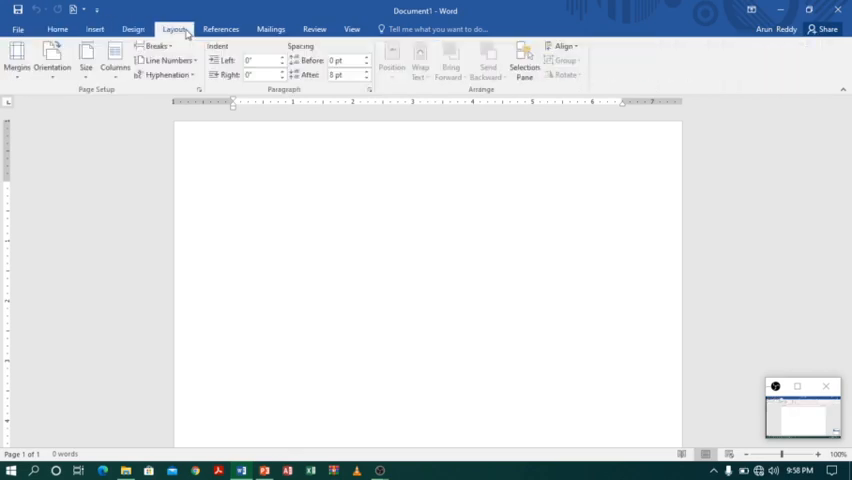
click(270, 28)
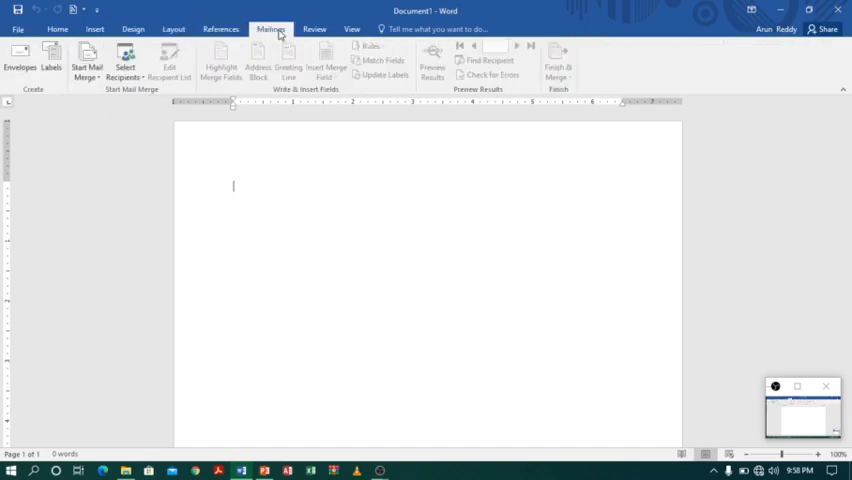
click(351, 28)
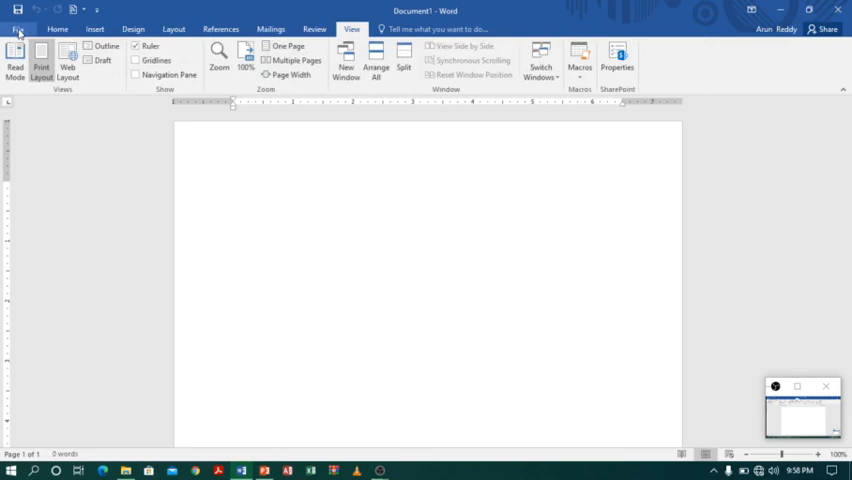
click(18, 28)
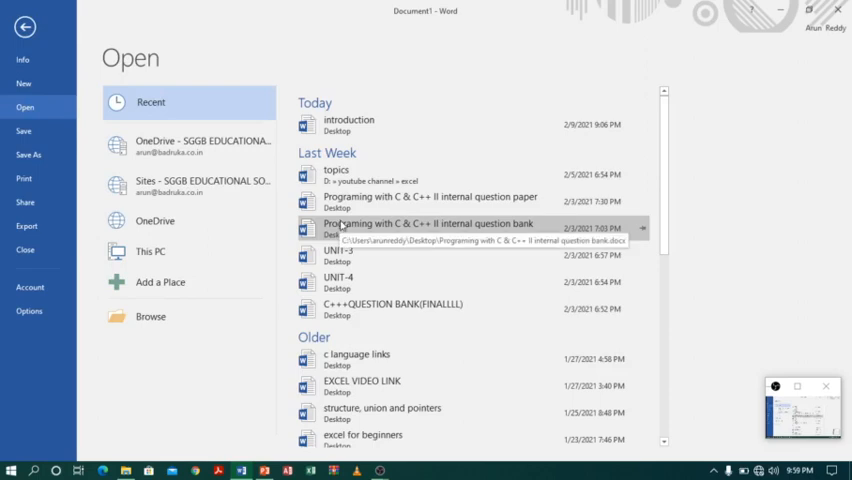
Step: Switch twice between the New and Open backstage pages, then return to the blank document
click(23, 83)
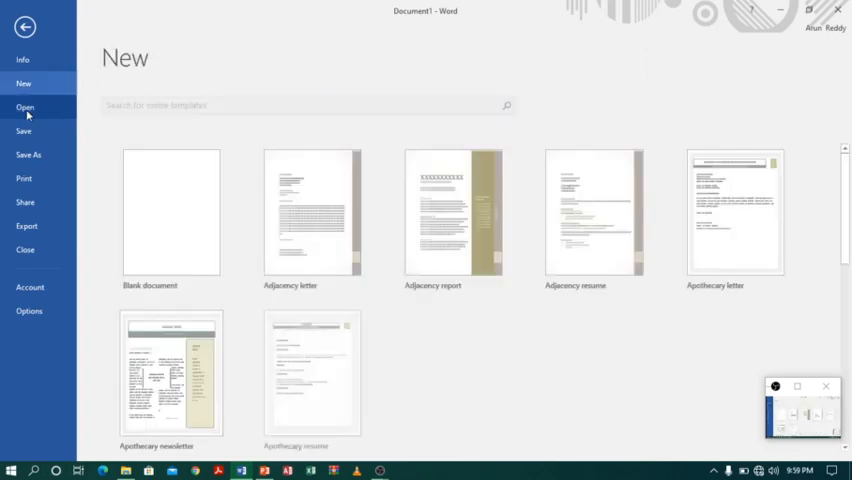
click(25, 107)
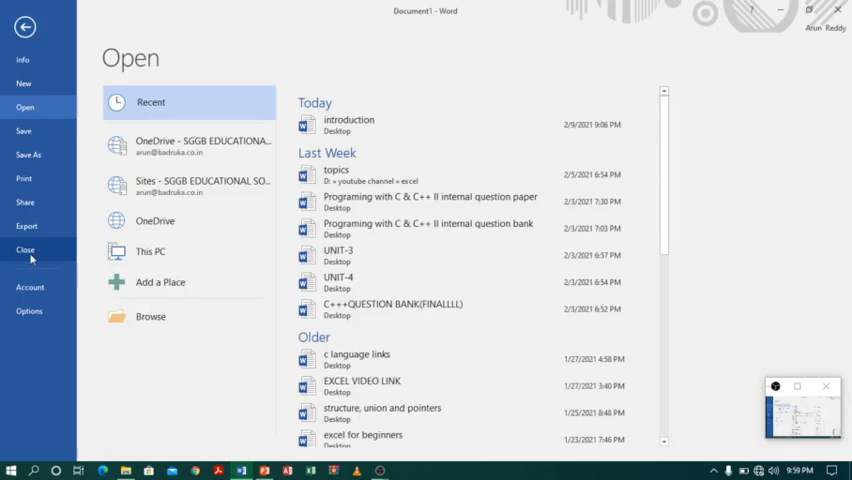
mouse_move(24, 178)
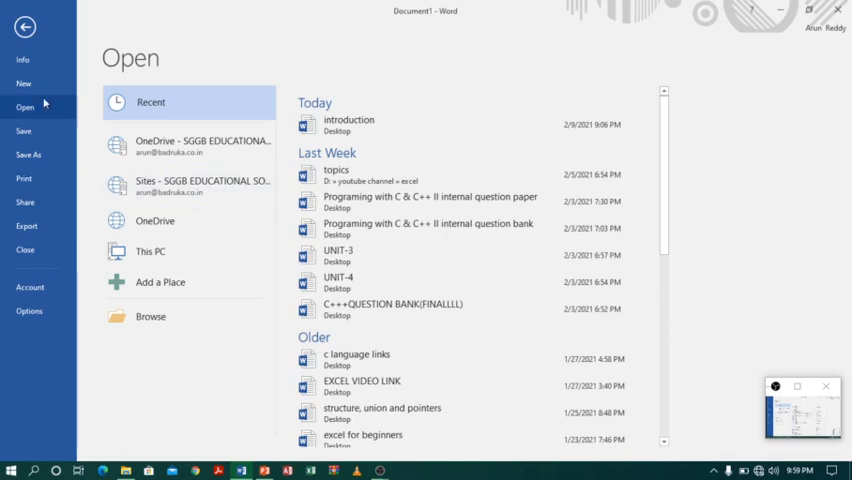
mouse_move(23, 83)
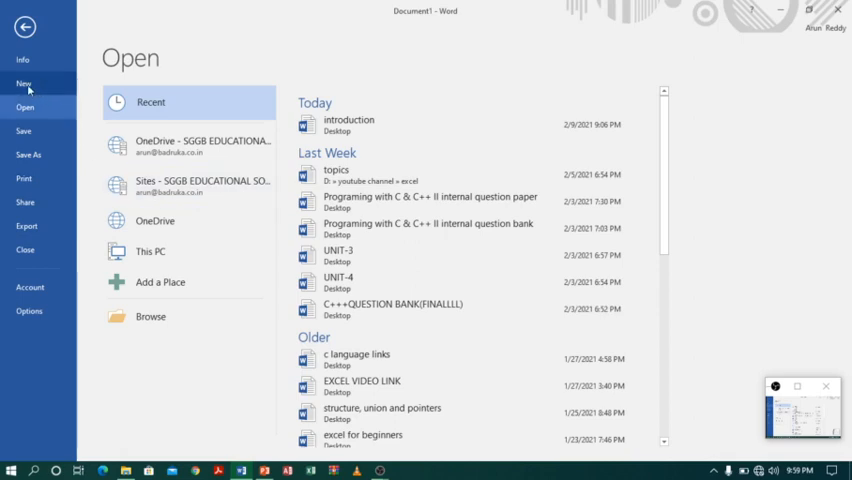
click(23, 83)
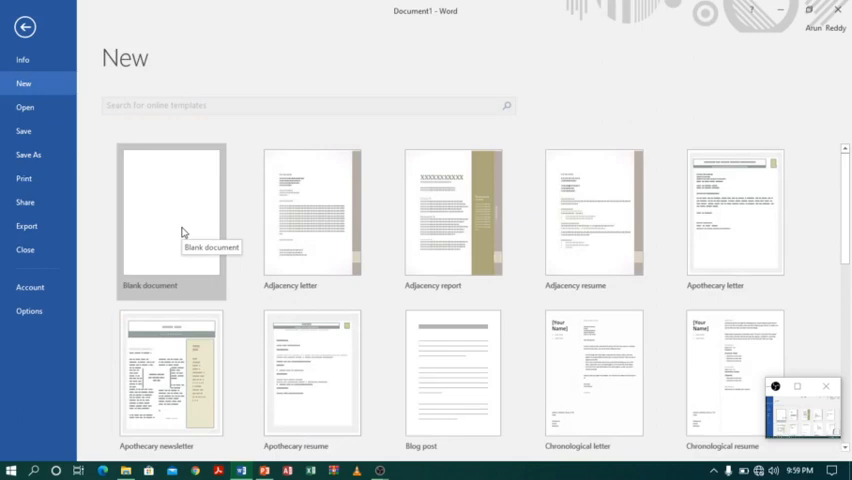
click(25, 107)
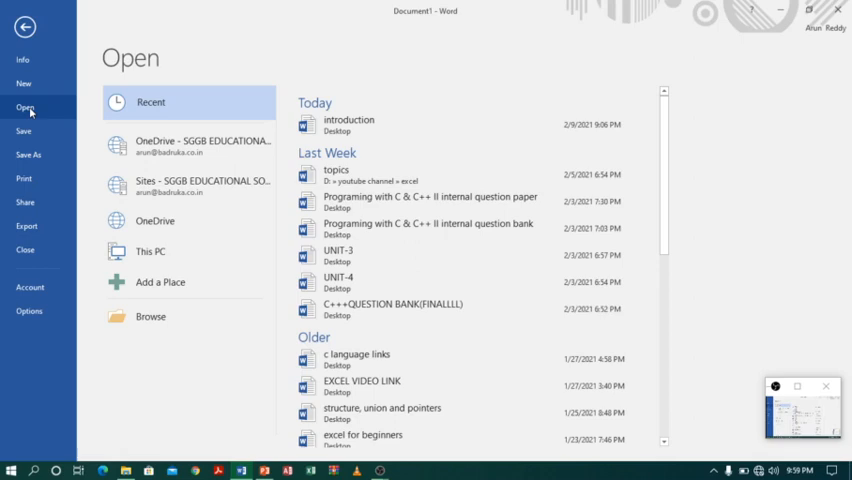
click(349, 123)
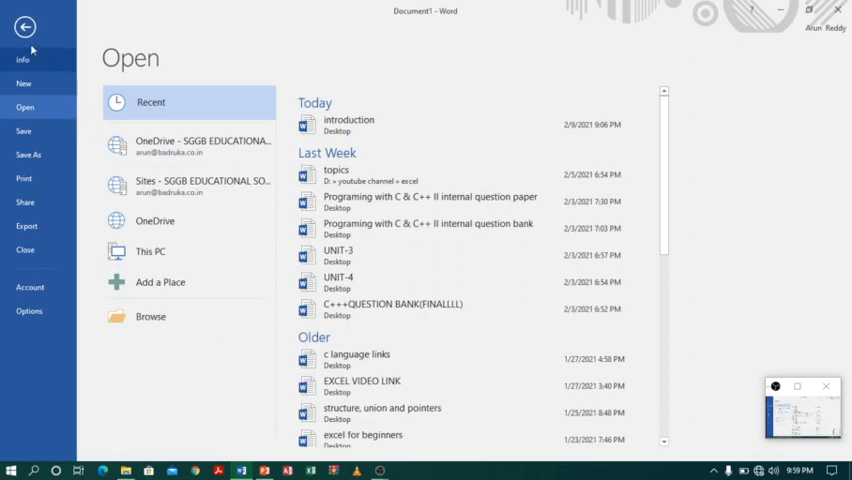
click(24, 27)
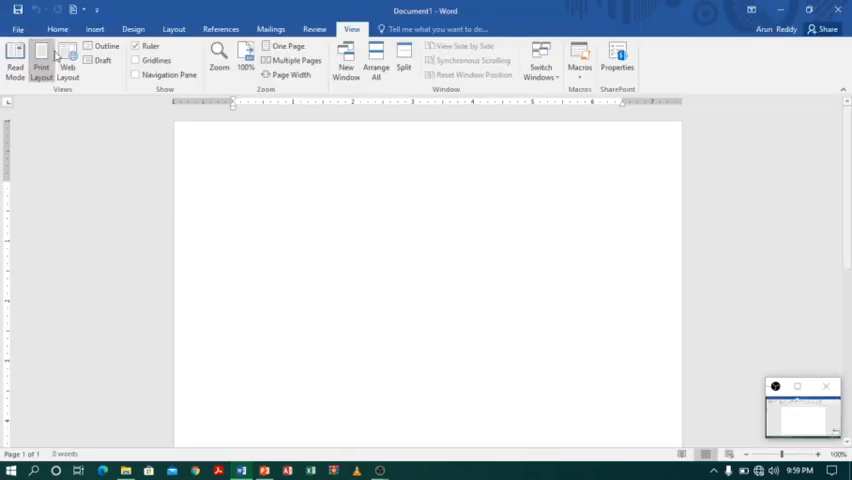
Step: Type 'Hello world' on the page and set its font size to 36 pt
click(57, 28)
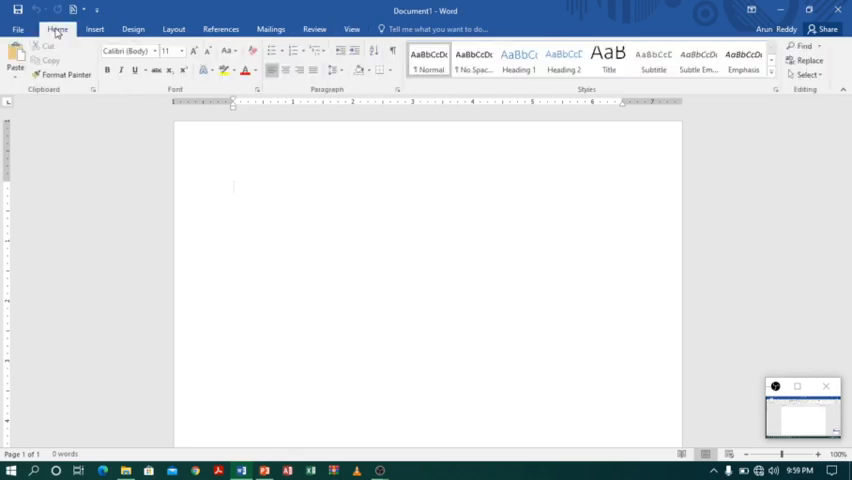
click(233, 186)
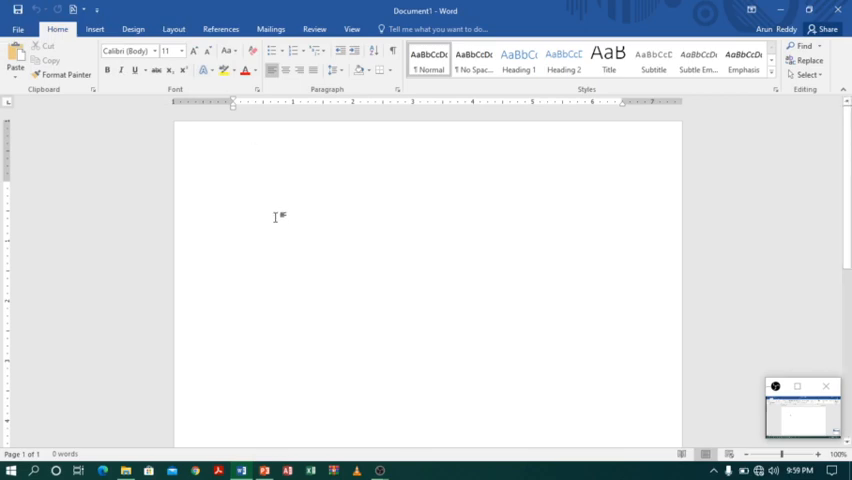
click(233, 186)
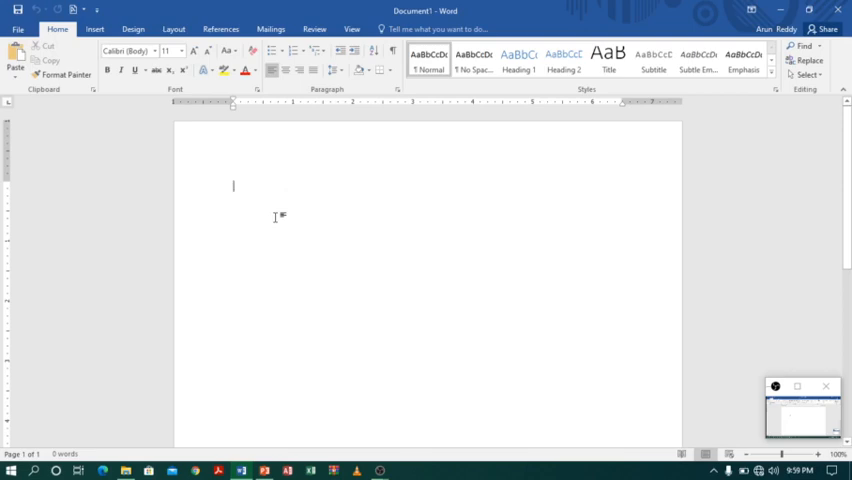
text(Hello wor)
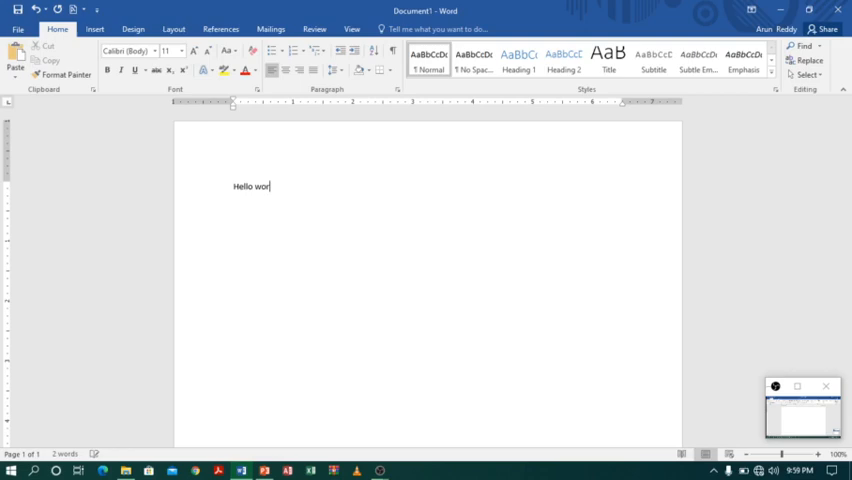
text(ld)
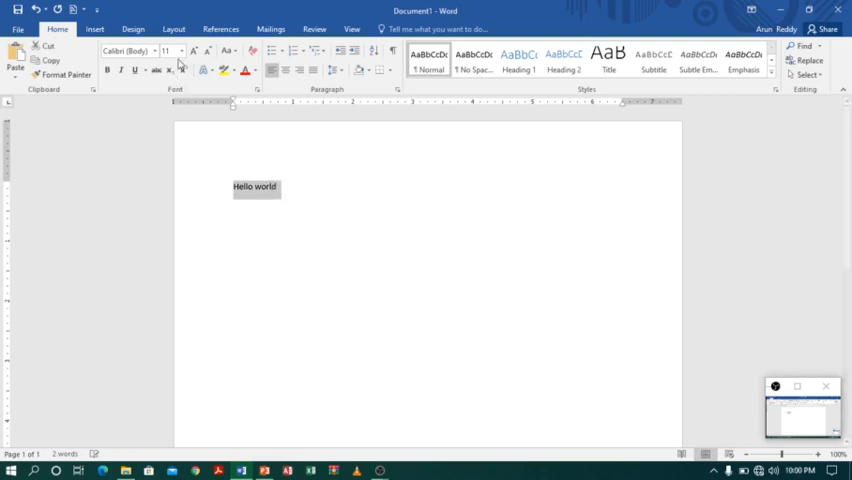
click(179, 51)
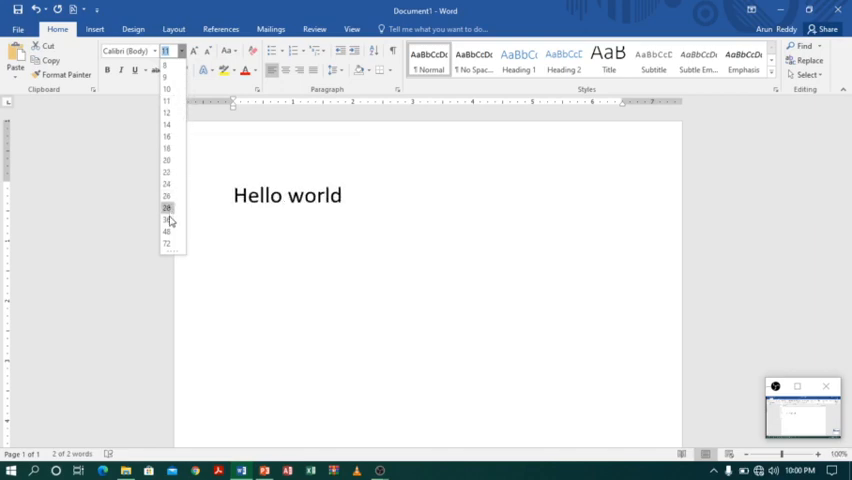
click(167, 219)
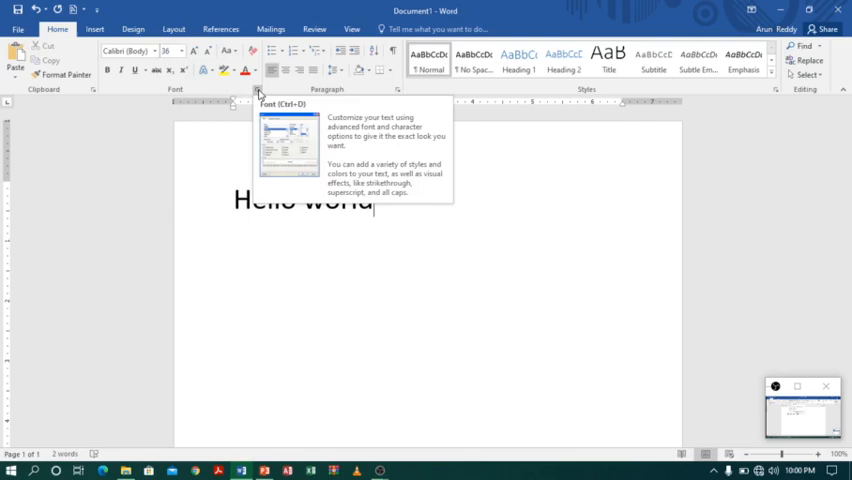
click(256, 90)
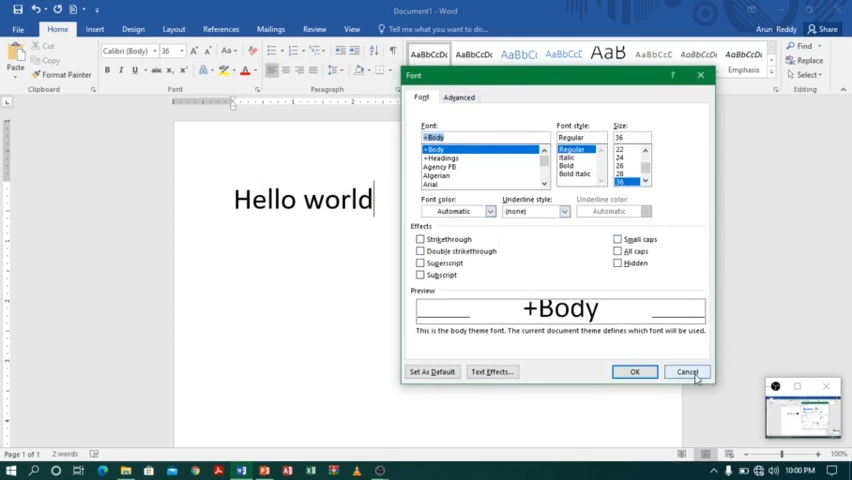
click(687, 371)
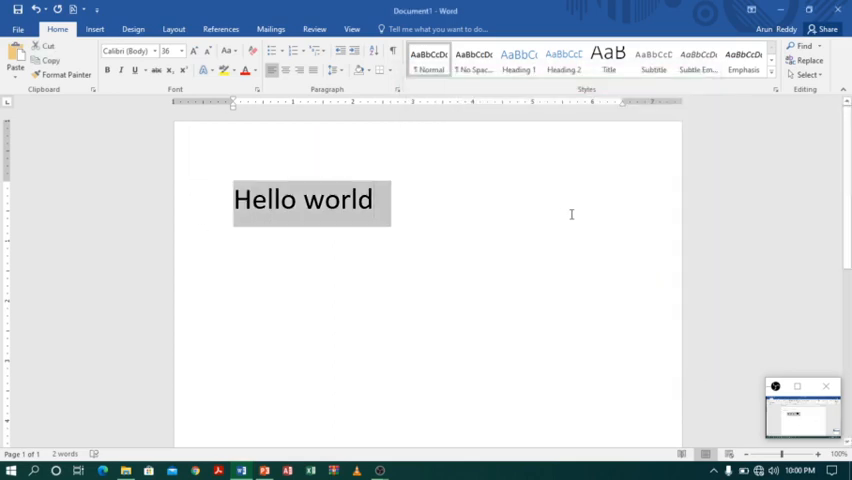
click(374, 200)
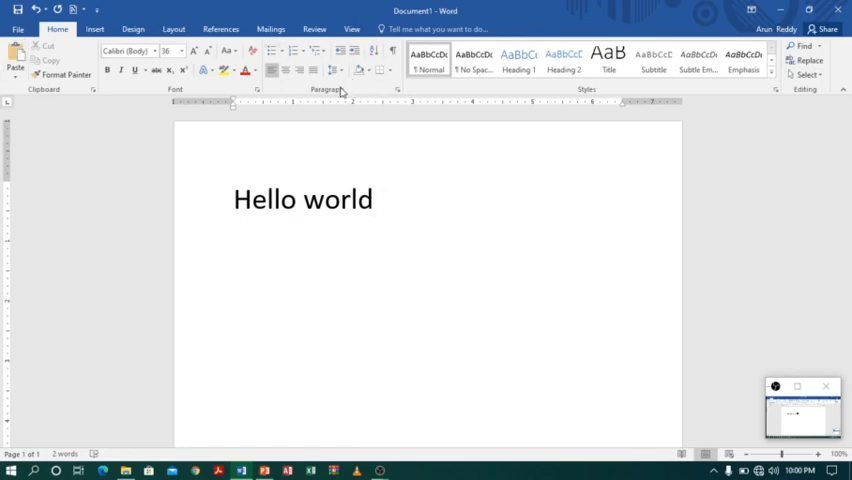
mouse_move(829, 146)
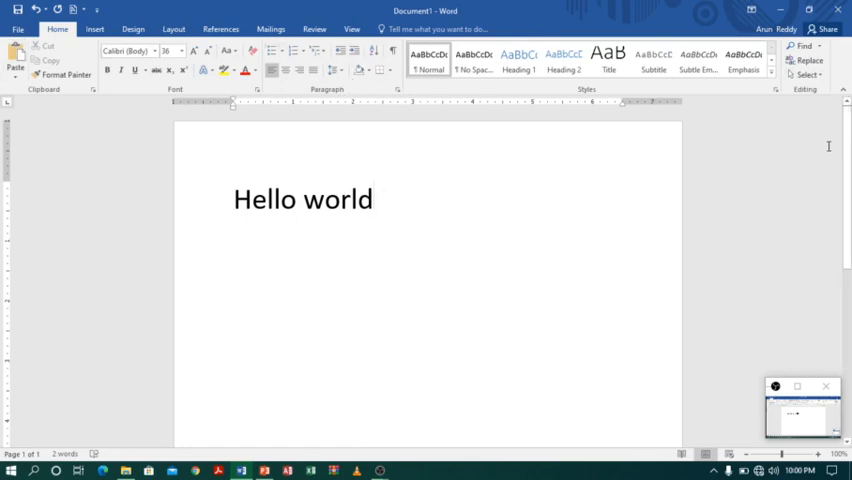
Step: Collapse the ribbon, look over the Insert tab's commands, and come back to Home
click(372, 199)
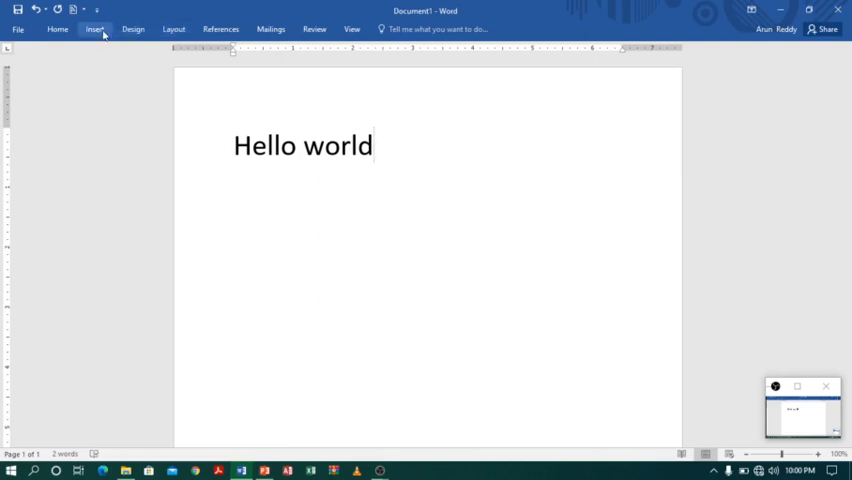
click(94, 28)
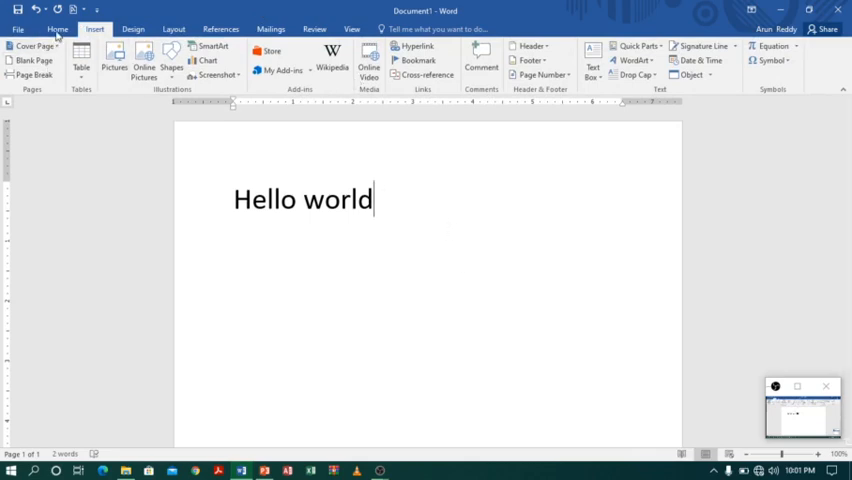
click(57, 28)
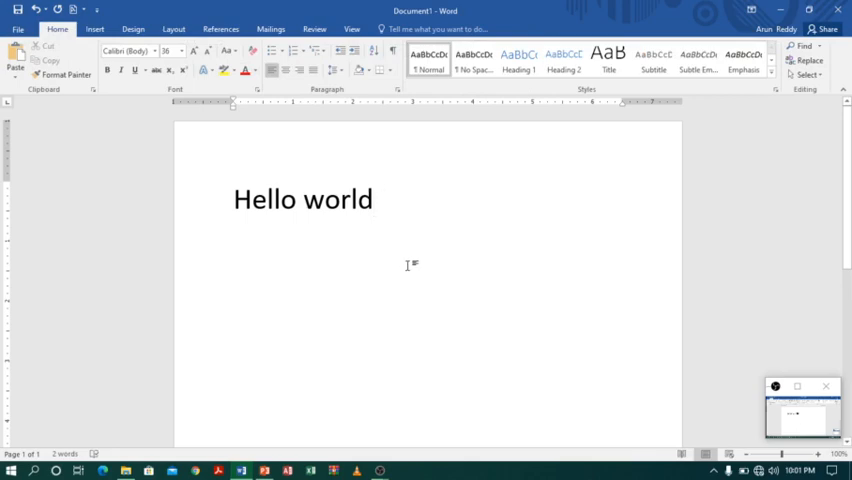
mouse_move(411, 187)
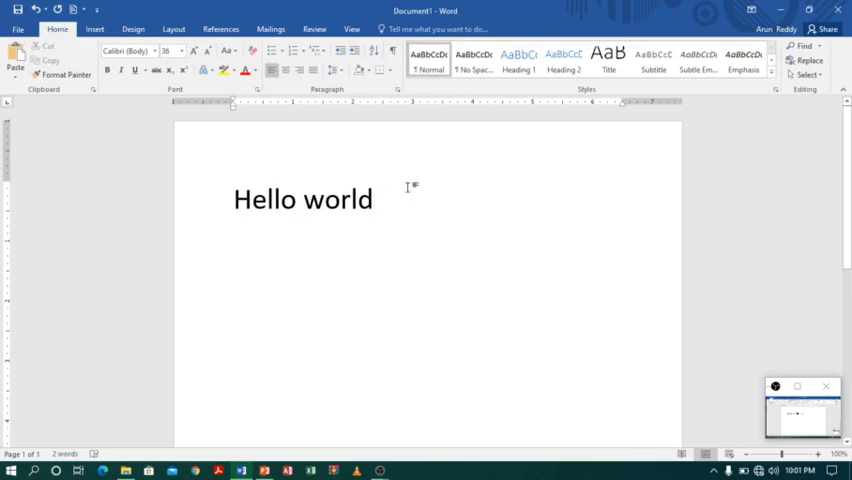
mouse_move(375, 333)
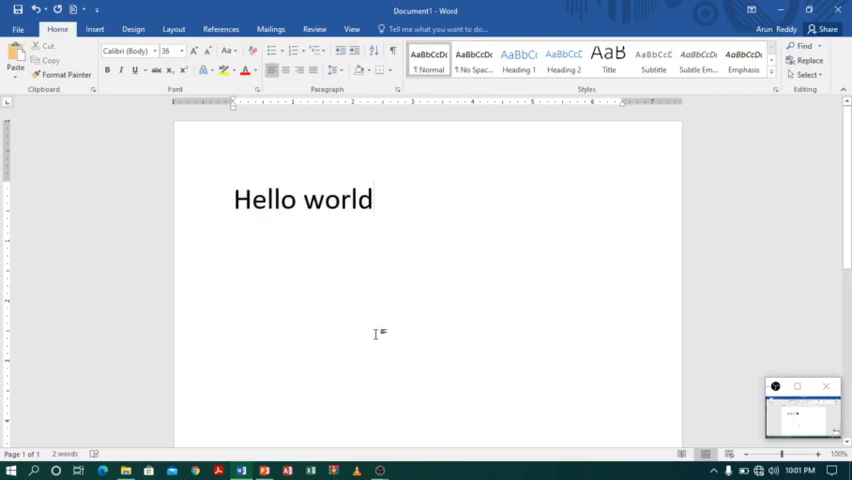
Step: Select 'Hello world' to show the mini toolbar, then deselect it
click(372, 200)
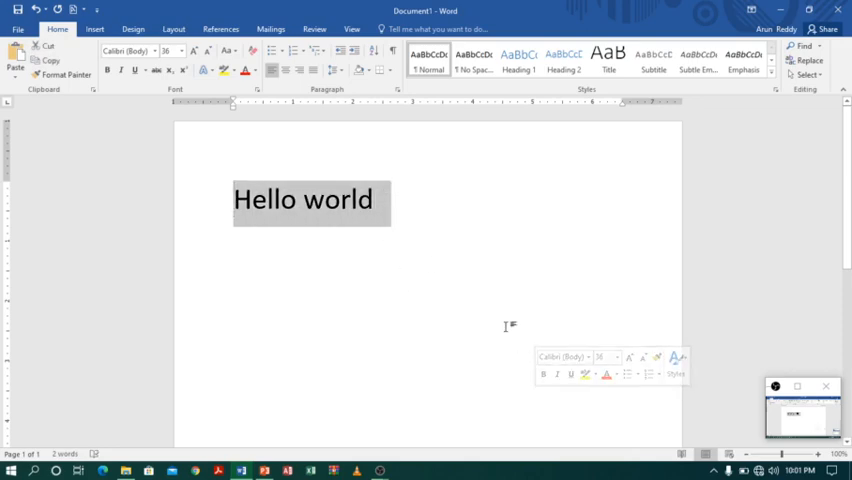
mouse_move(290, 277)
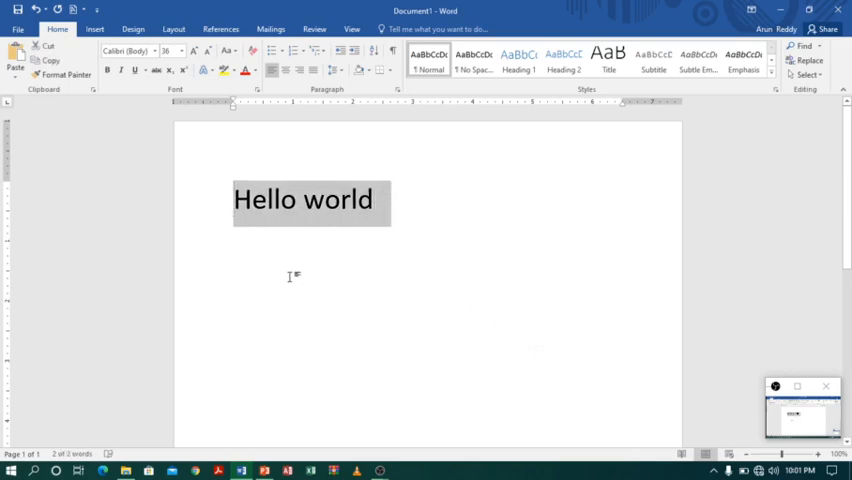
click(355, 137)
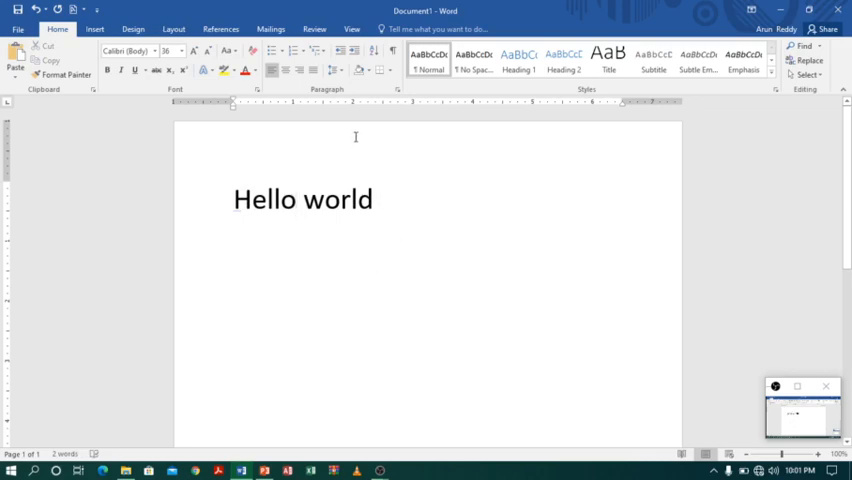
click(293, 199)
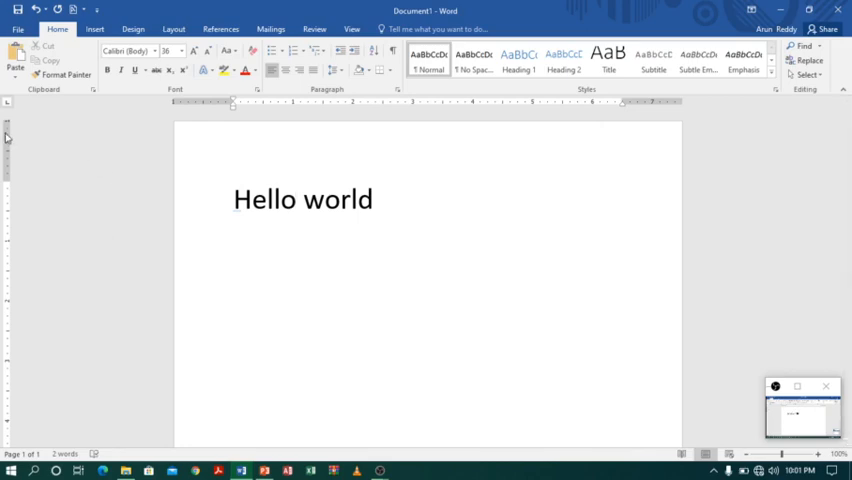
mouse_move(3, 418)
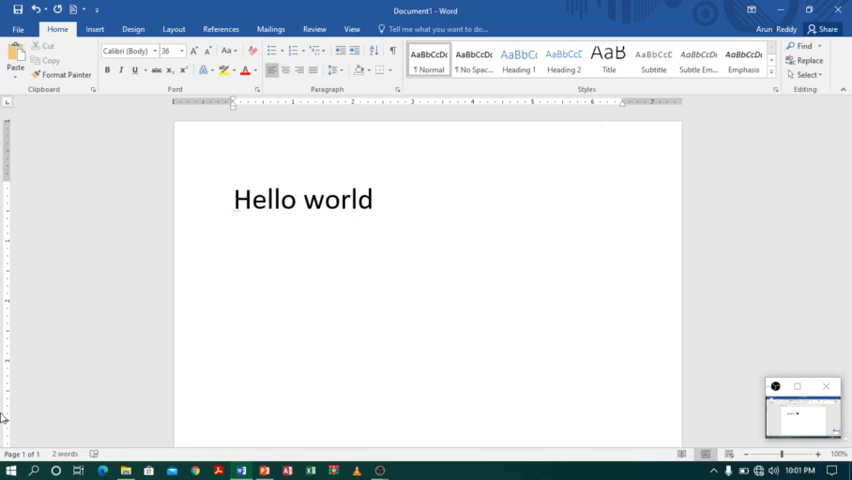
mouse_move(404, 216)
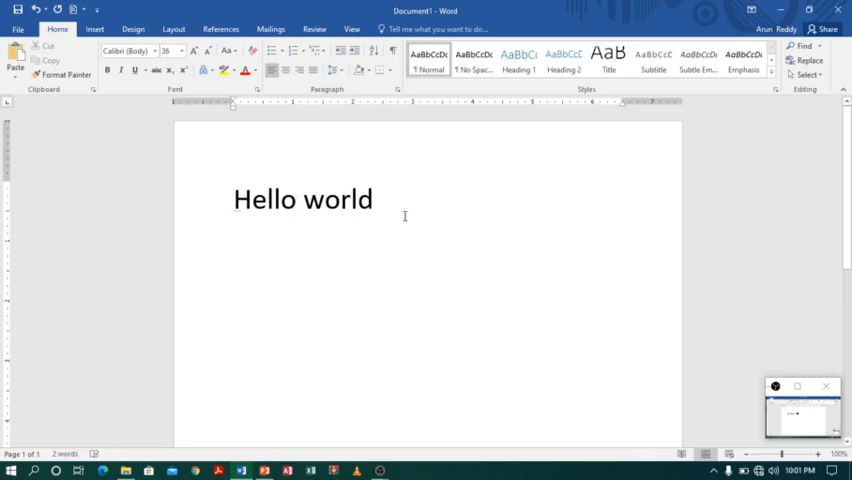
click(295, 199)
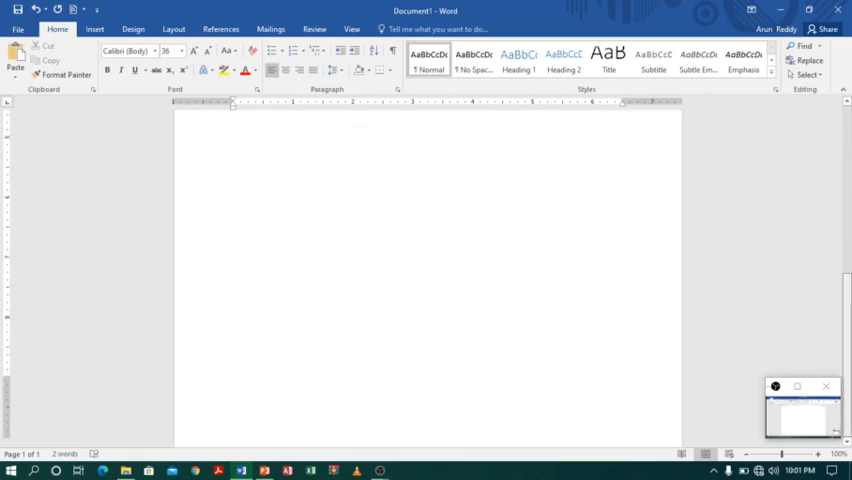
text(Hello world)
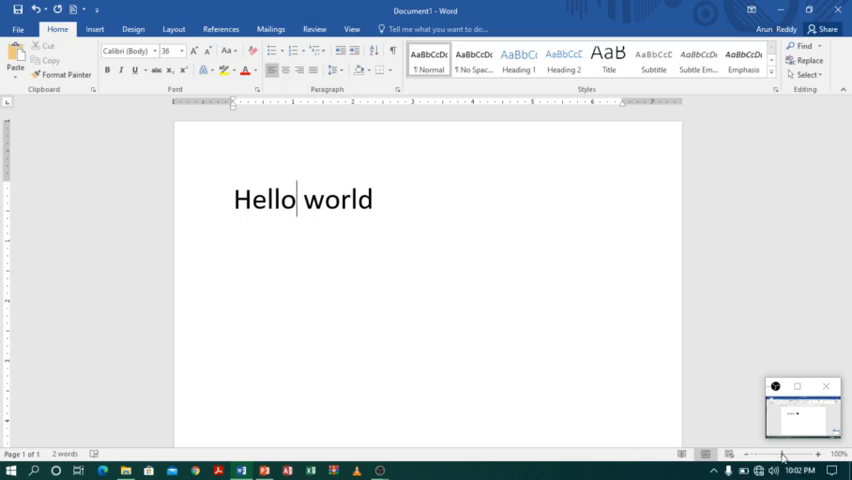
click(748, 453)
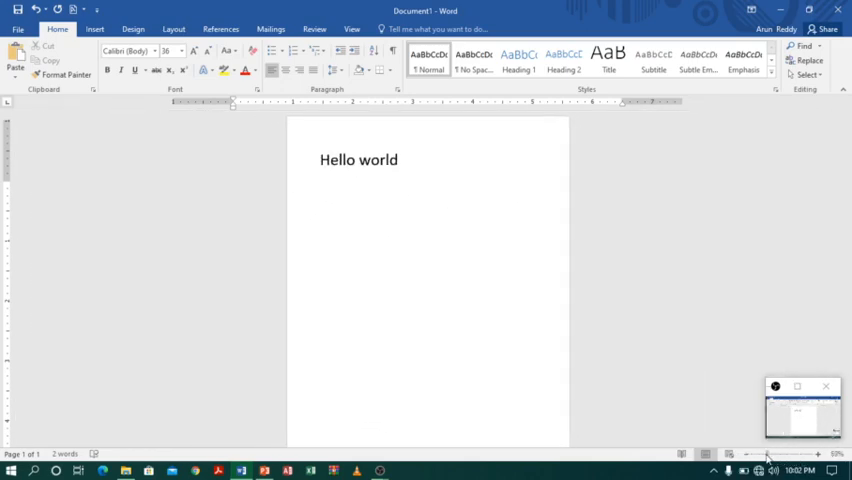
Step: Zoom the page back in to about 89% and deselect the word 'world'
click(780, 454)
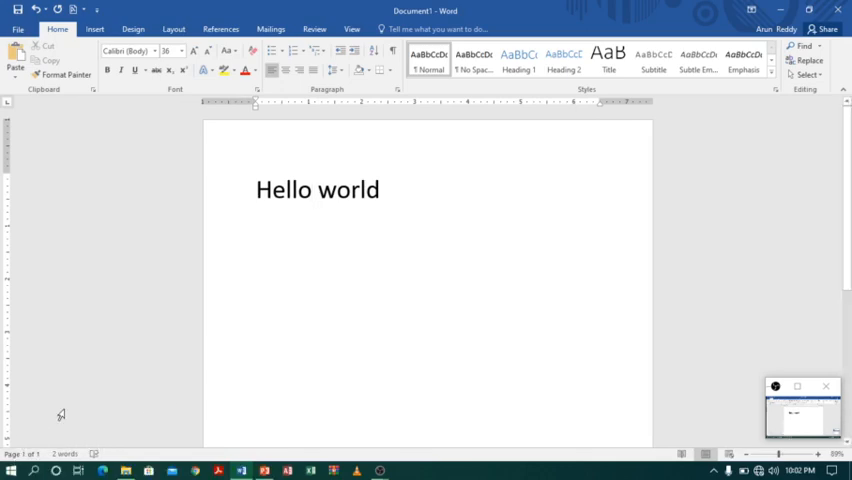
mouse_move(12, 436)
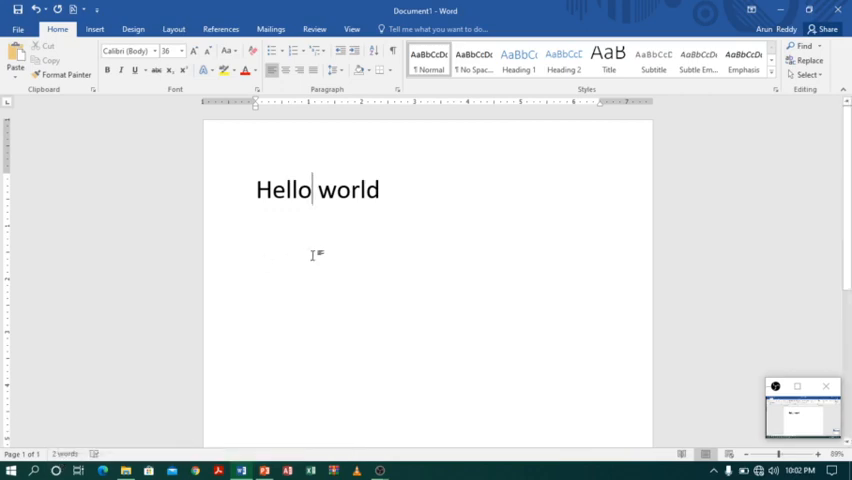
mouse_move(300, 328)
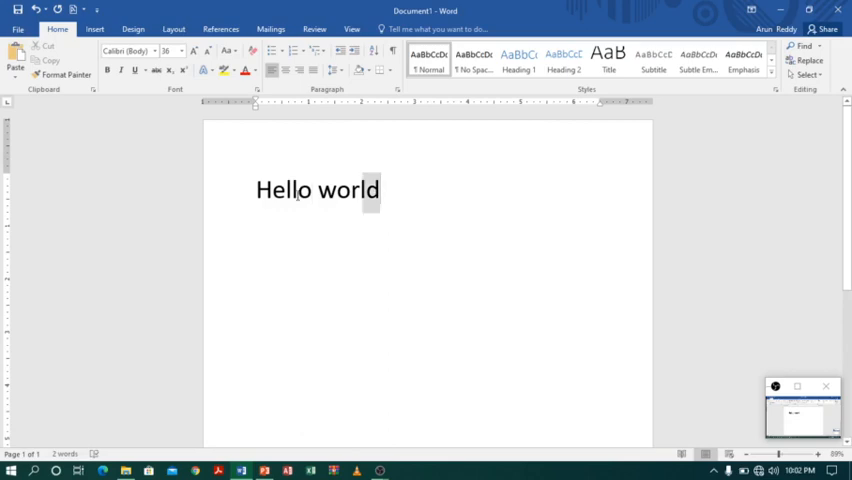
click(274, 296)
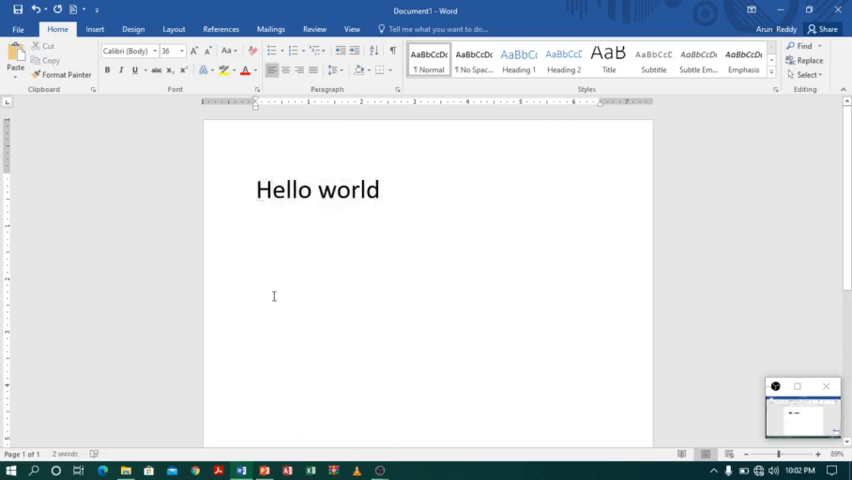